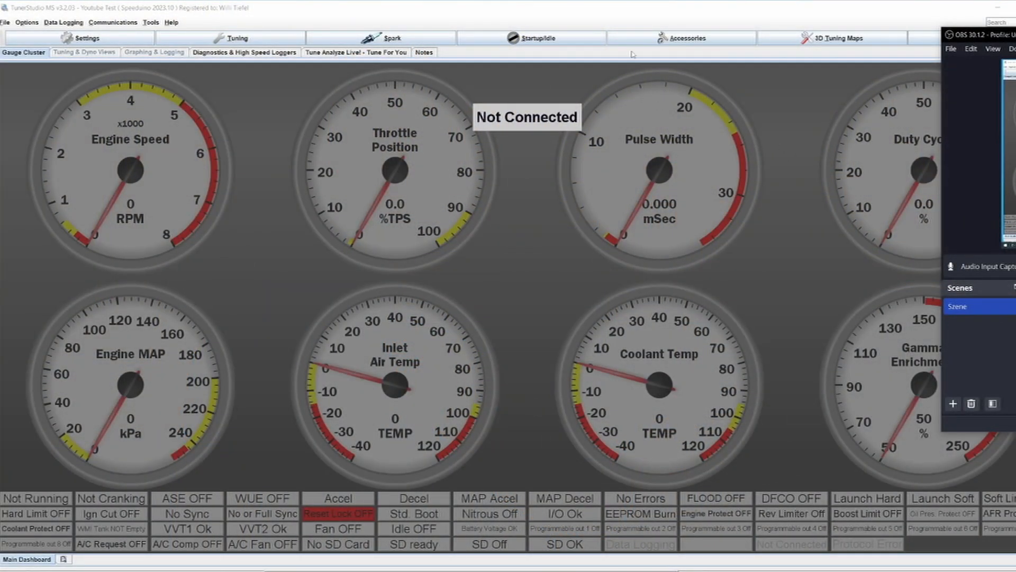
mouse_move(267, 71)
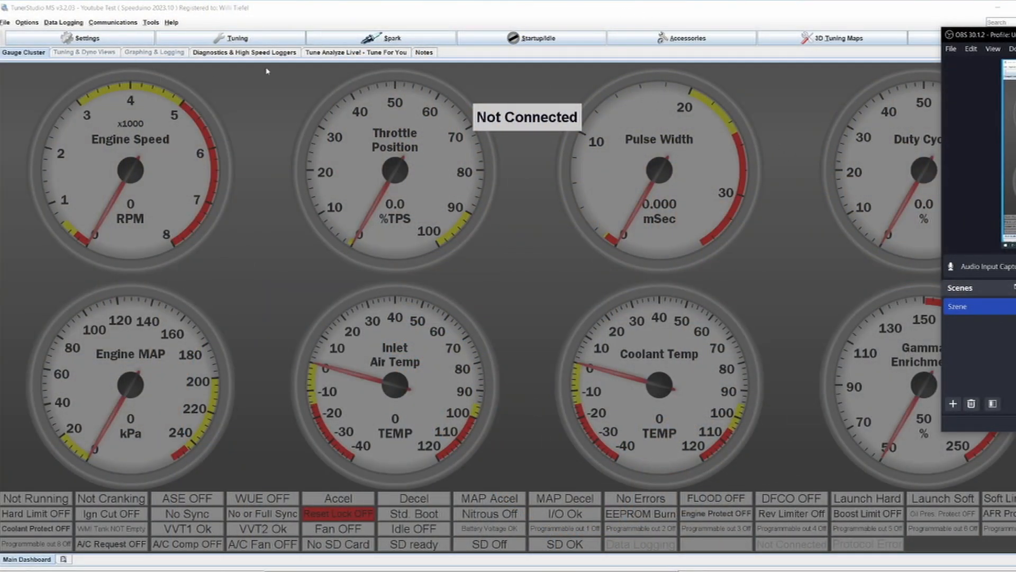
mouse_move(583, 121)
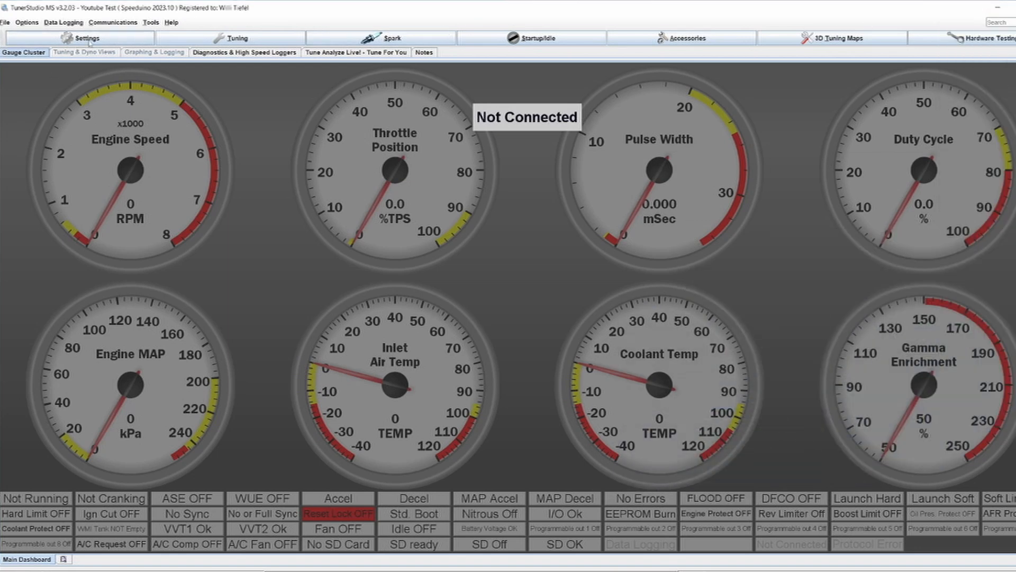
Review the Control Algorithm and injector setup in the Engine Constants dialog.
click(85, 38)
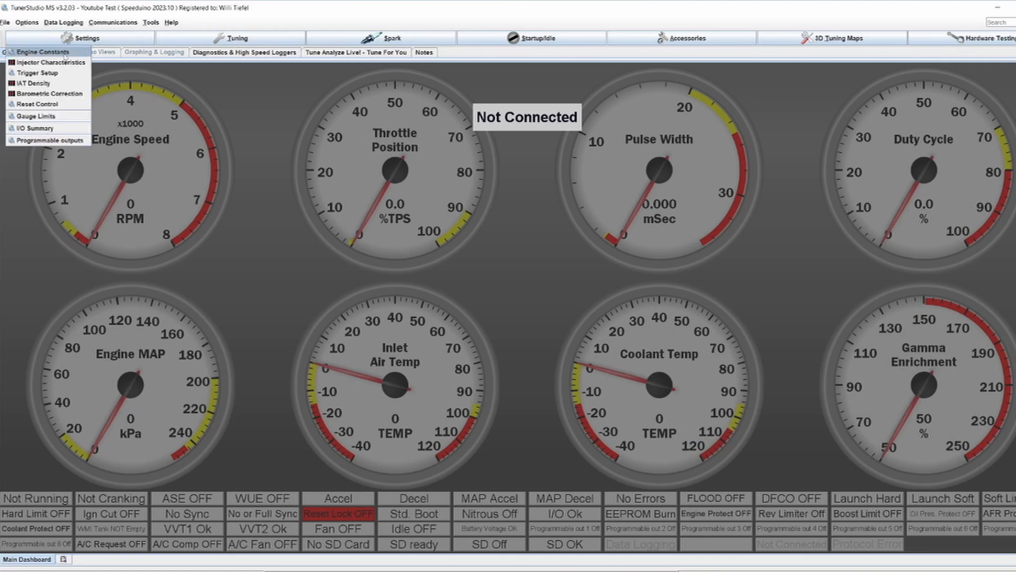
click(44, 51)
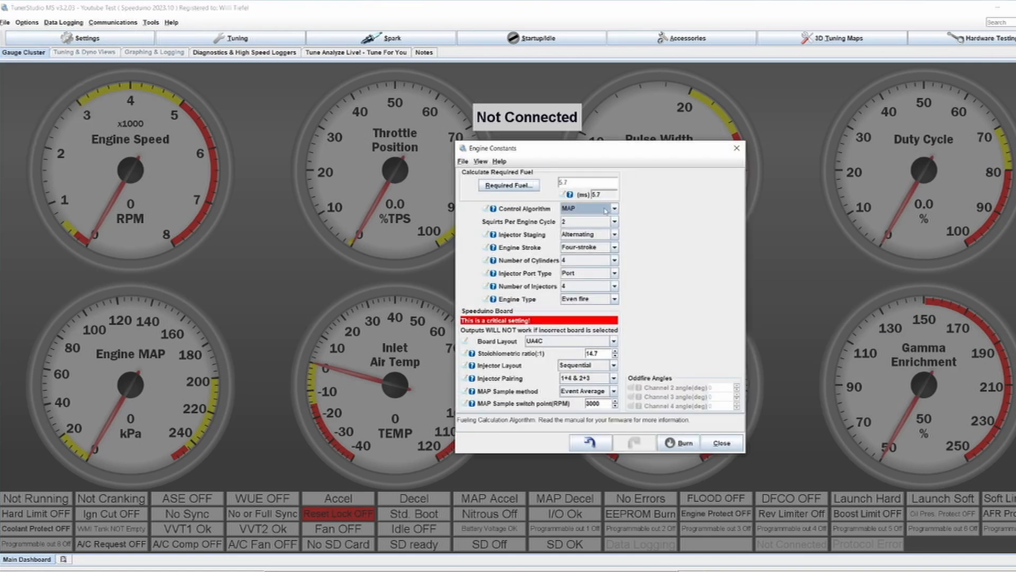
click(588, 209)
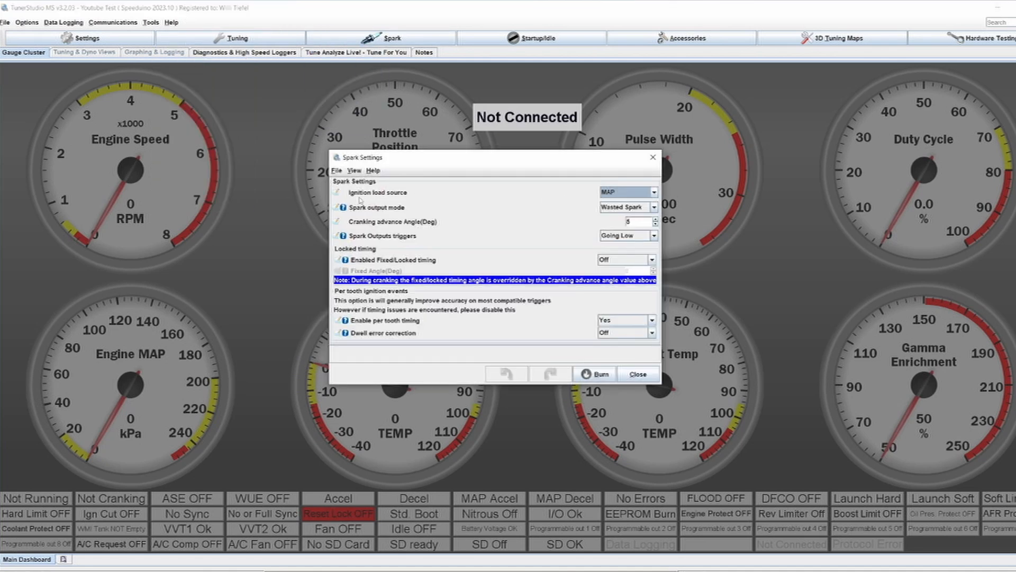
mouse_move(537, 258)
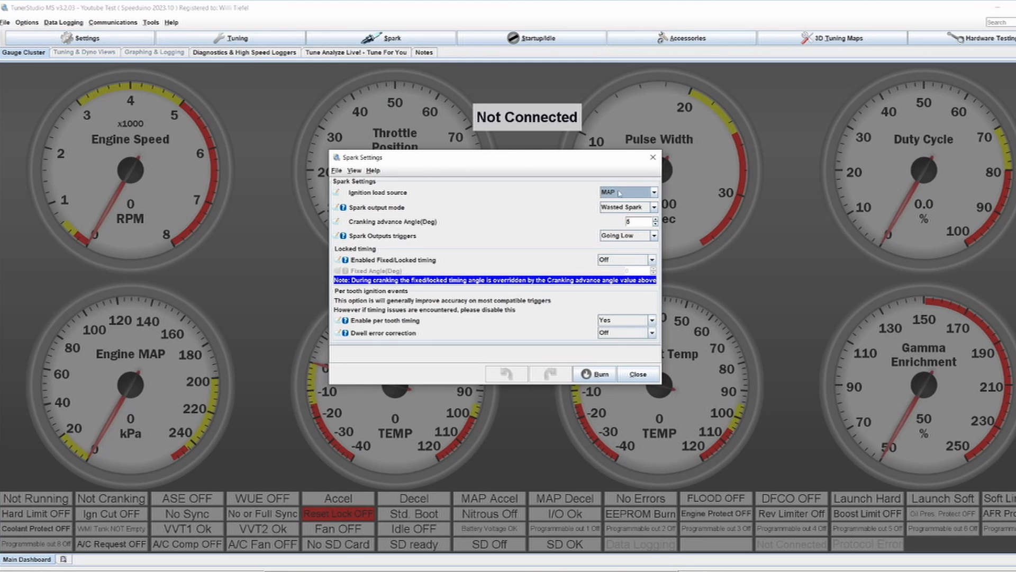
Change the ignition load source from MAP to TPS.
click(654, 192)
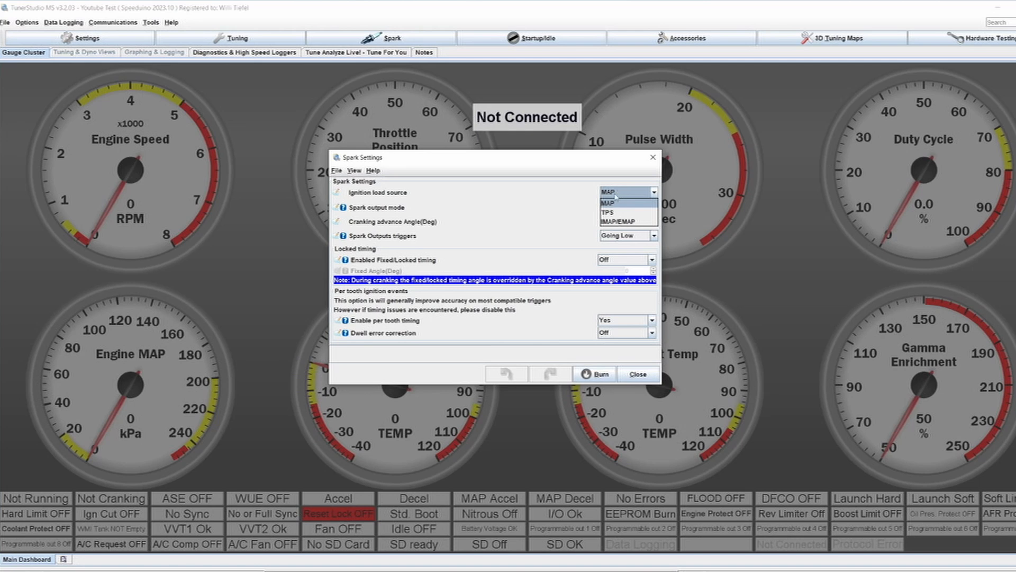
mouse_move(620, 198)
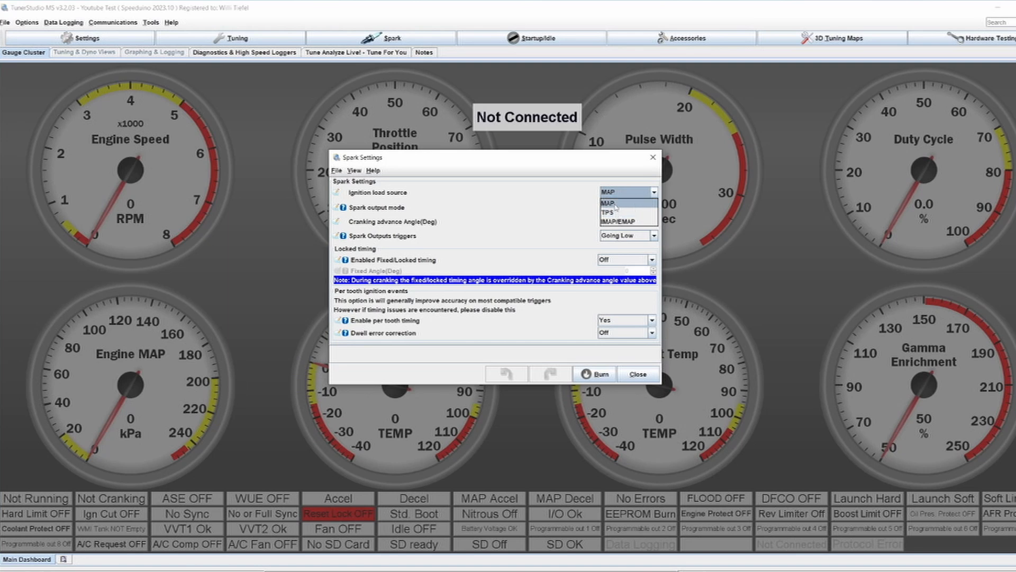
click(613, 203)
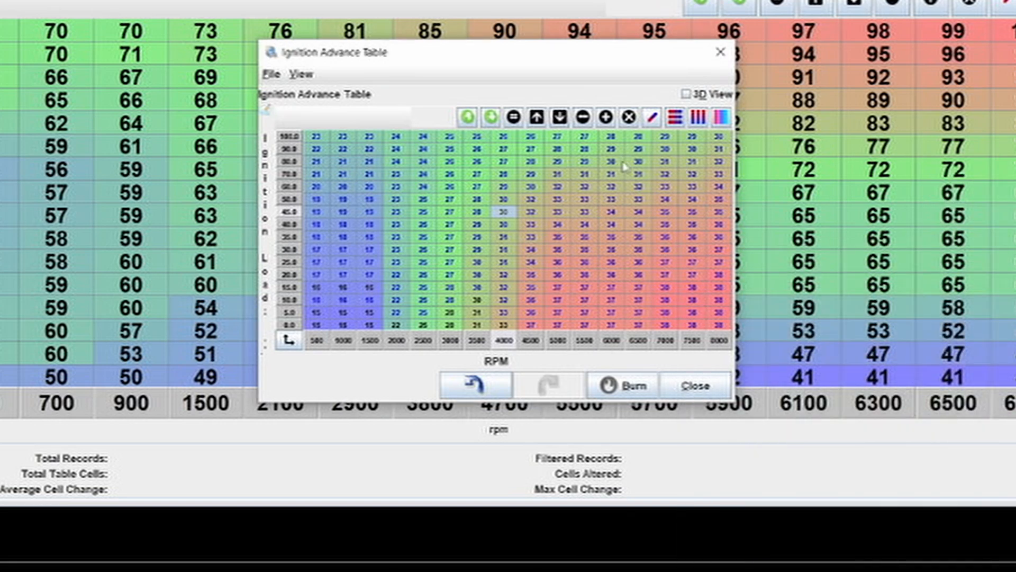
mouse_move(529, 217)
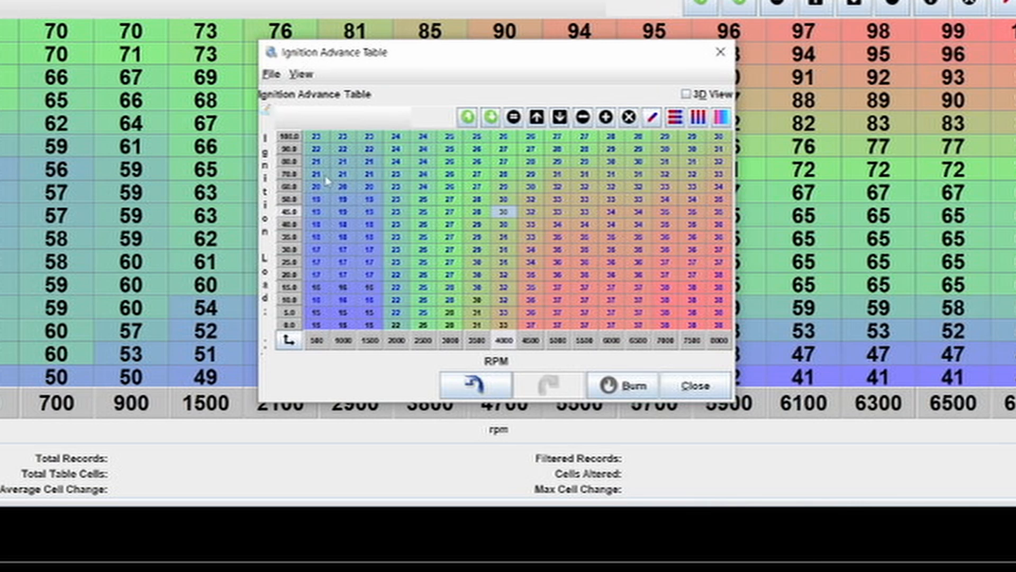
mouse_move(320, 241)
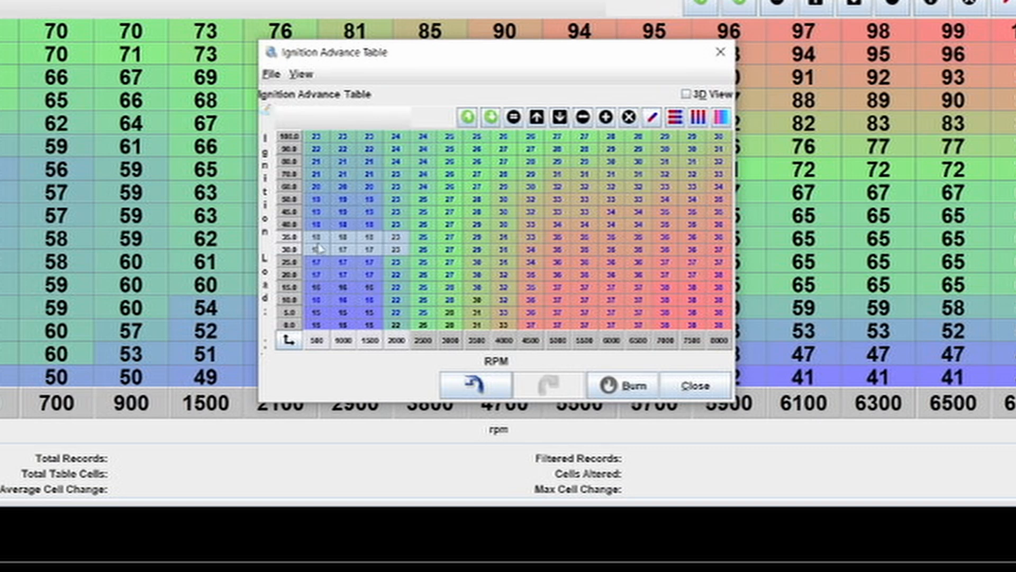
mouse_move(318, 250)
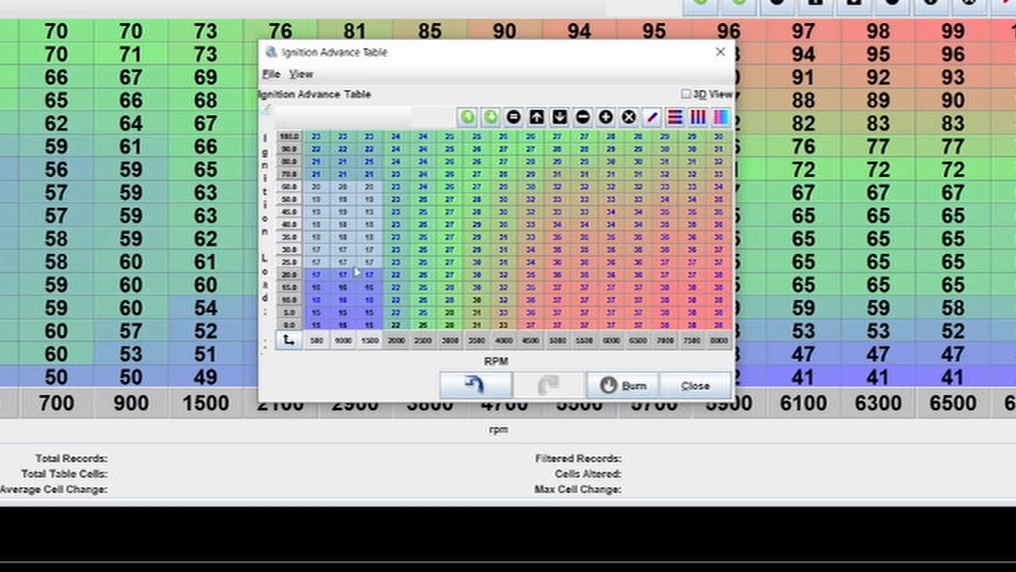
Decrement the timing values in the selected mid-load, high-RPM advance cells.
click(537, 116)
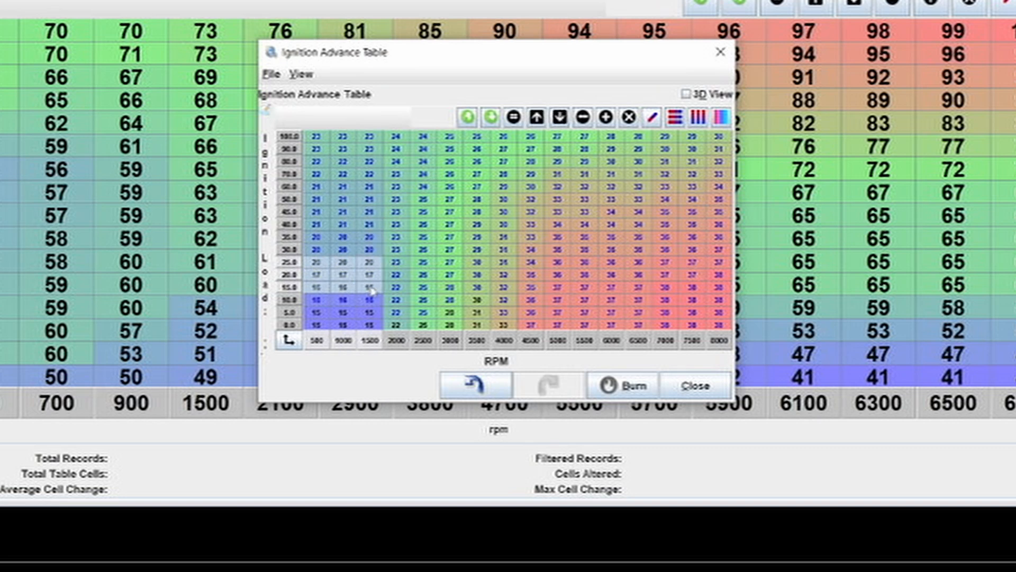
mouse_move(394, 296)
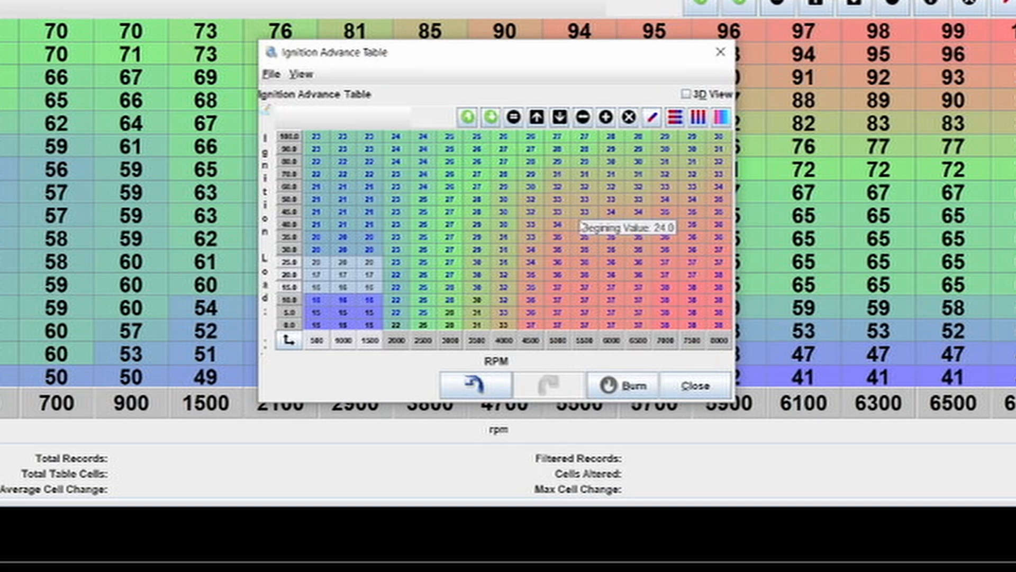
mouse_move(668, 202)
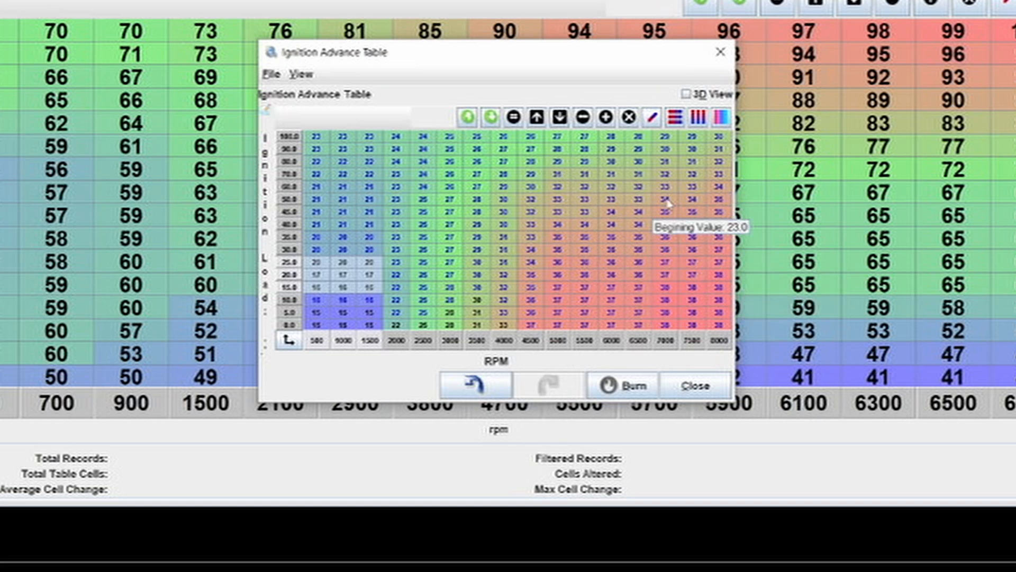
mouse_move(692, 273)
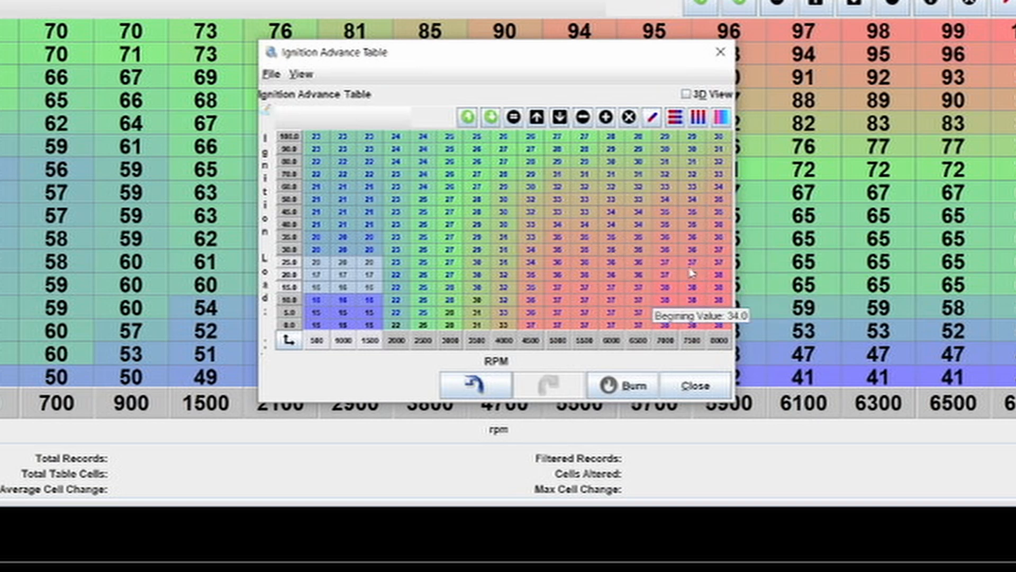
mouse_move(692, 238)
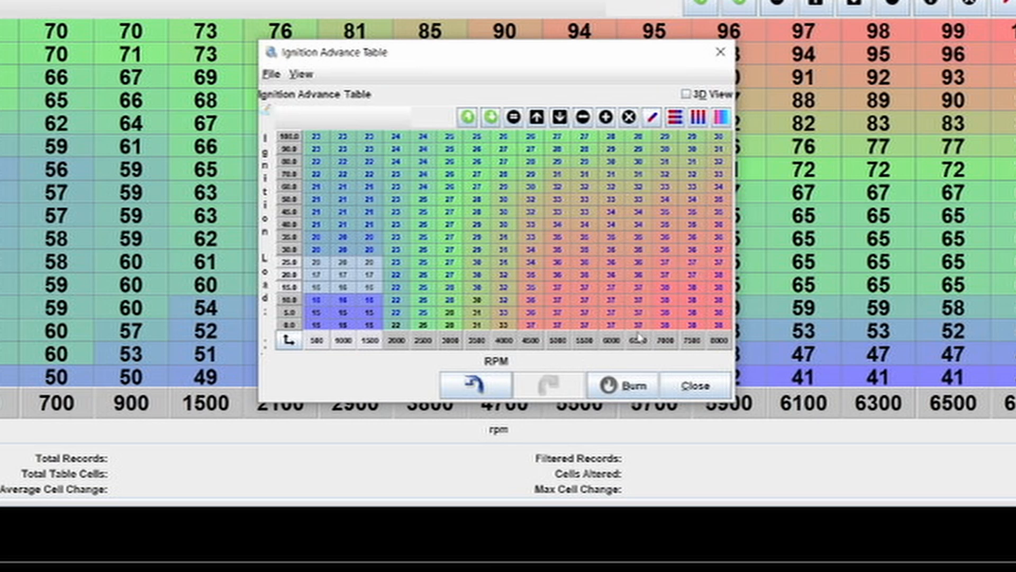
mouse_move(499, 244)
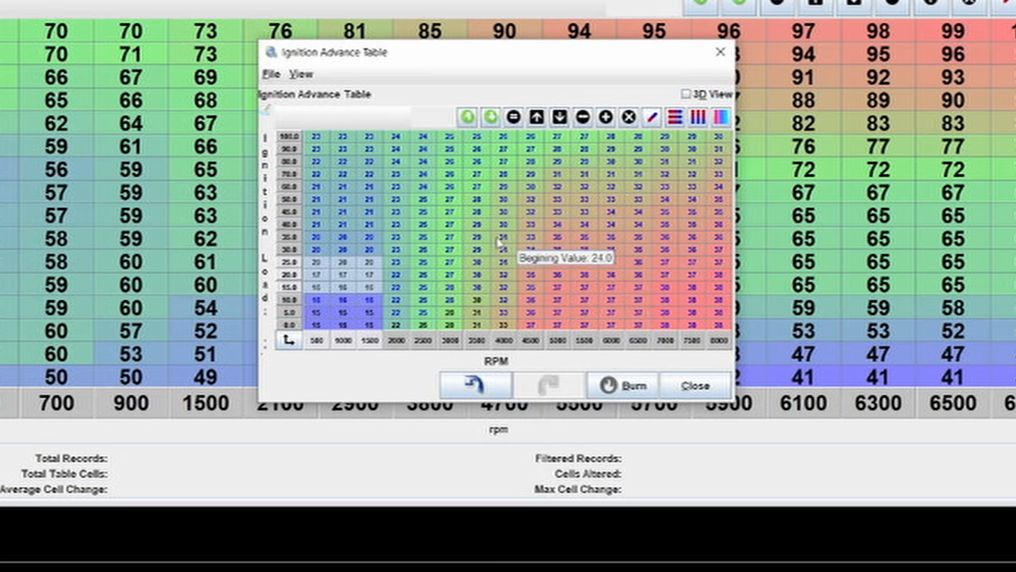
mouse_move(538, 232)
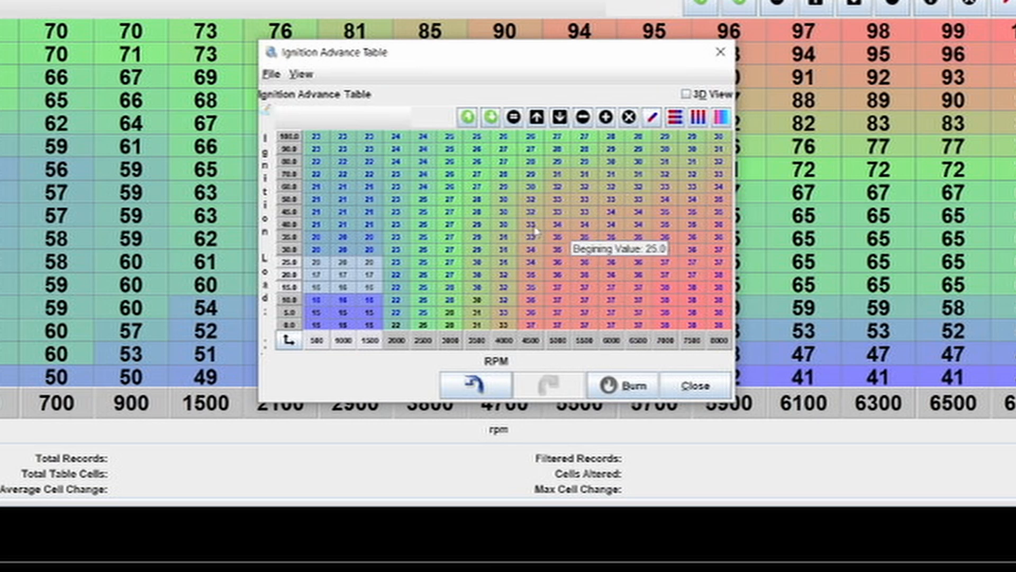
mouse_move(327, 208)
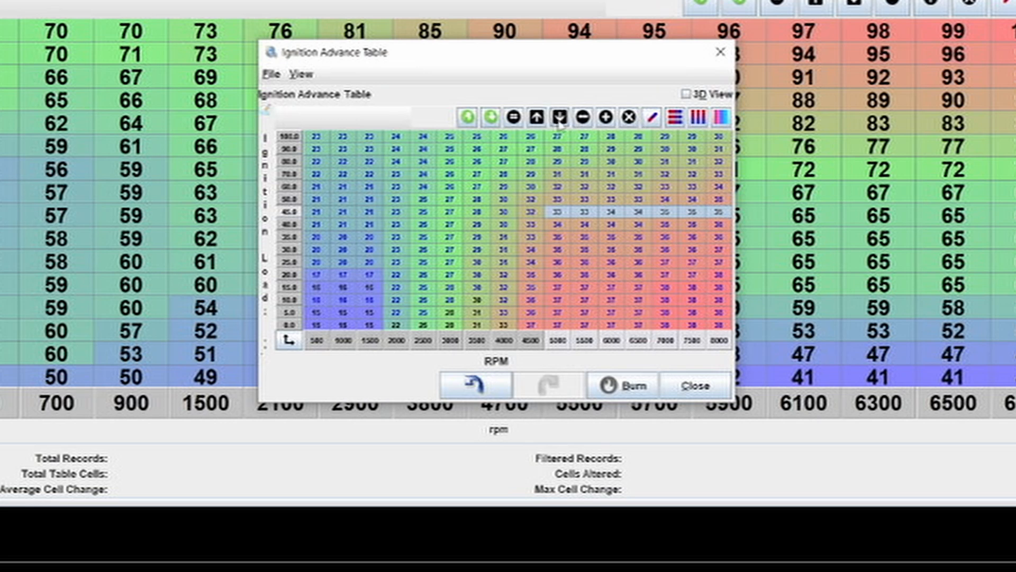
click(558, 117)
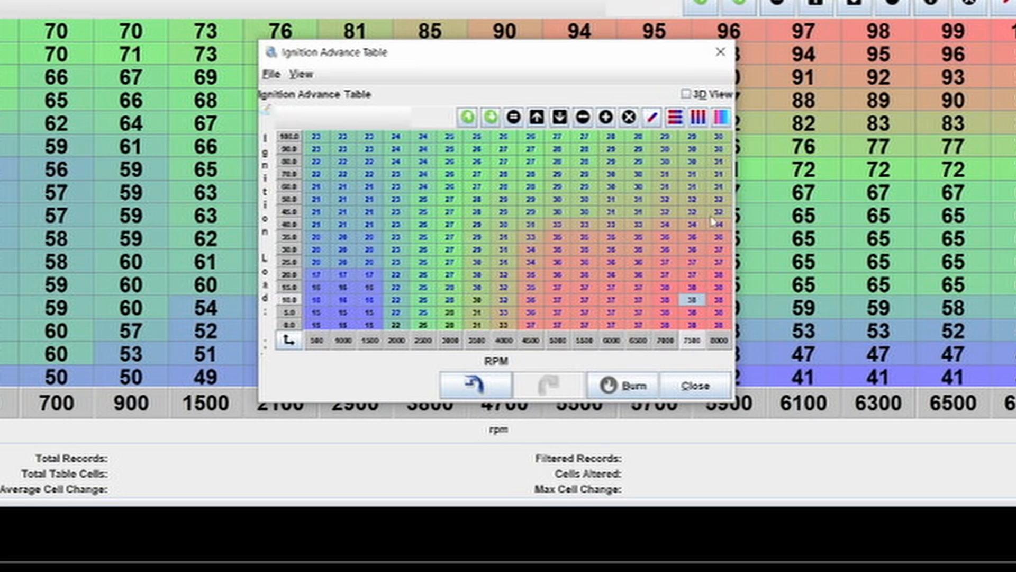
mouse_move(703, 229)
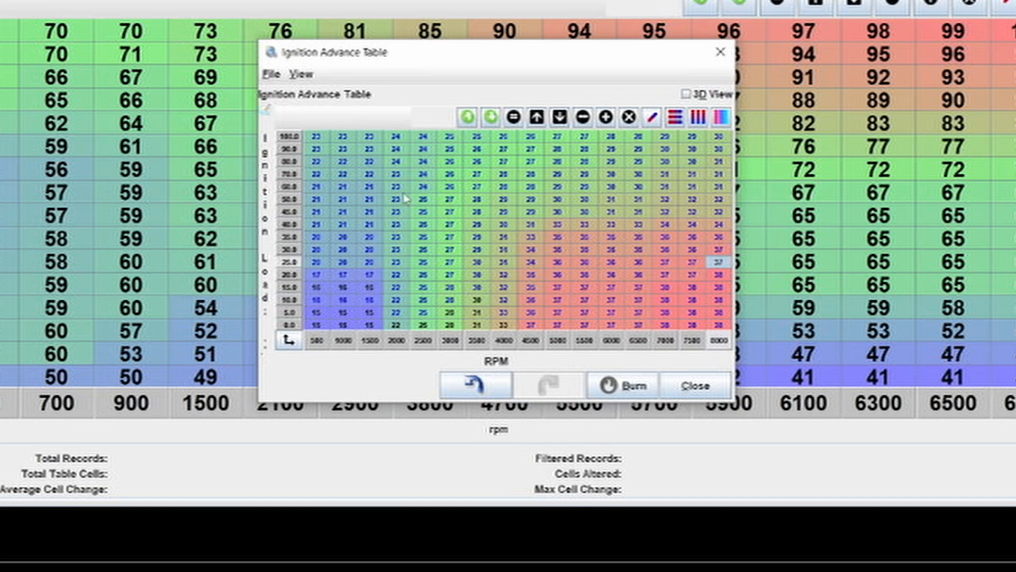
mouse_move(418, 224)
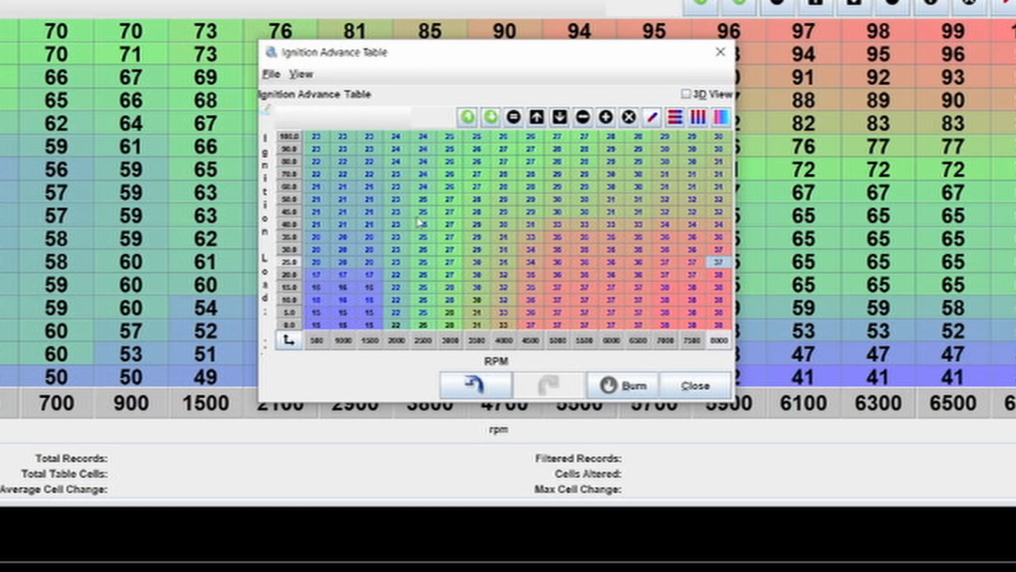
mouse_move(547, 278)
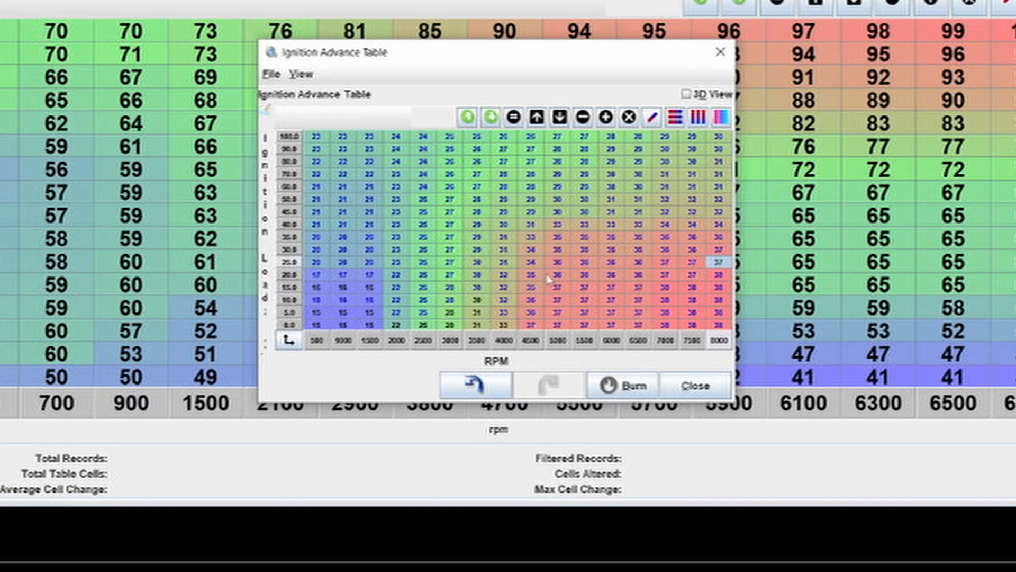
mouse_move(595, 213)
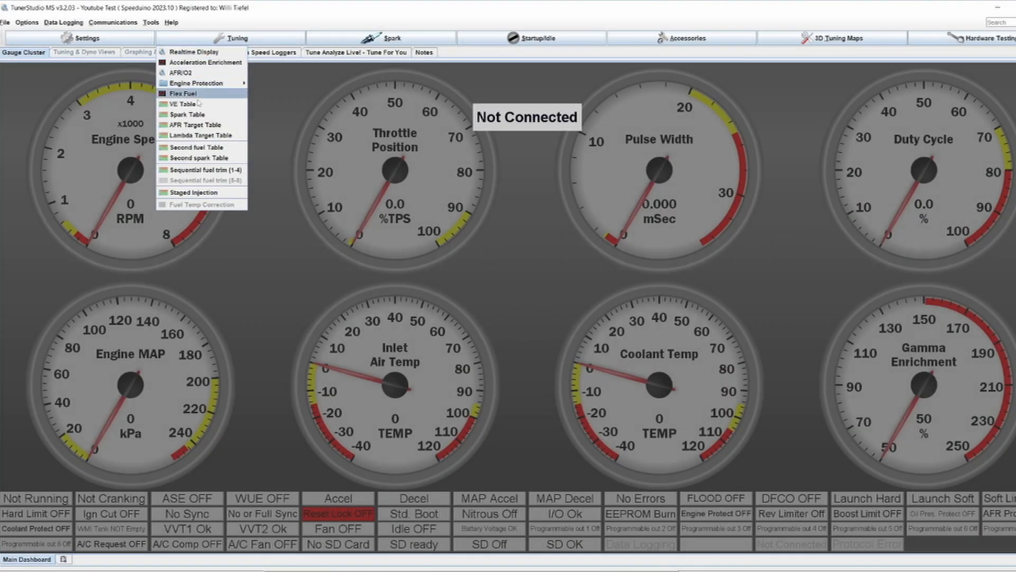
mouse_move(197, 125)
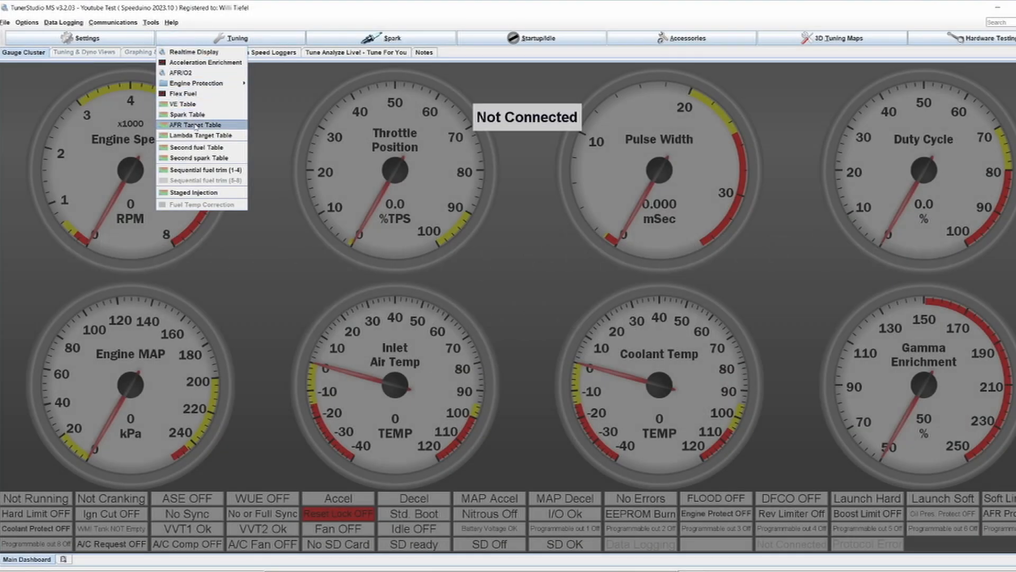
Review the VE table with TPS-based fuel load, then close it.
click(181, 104)
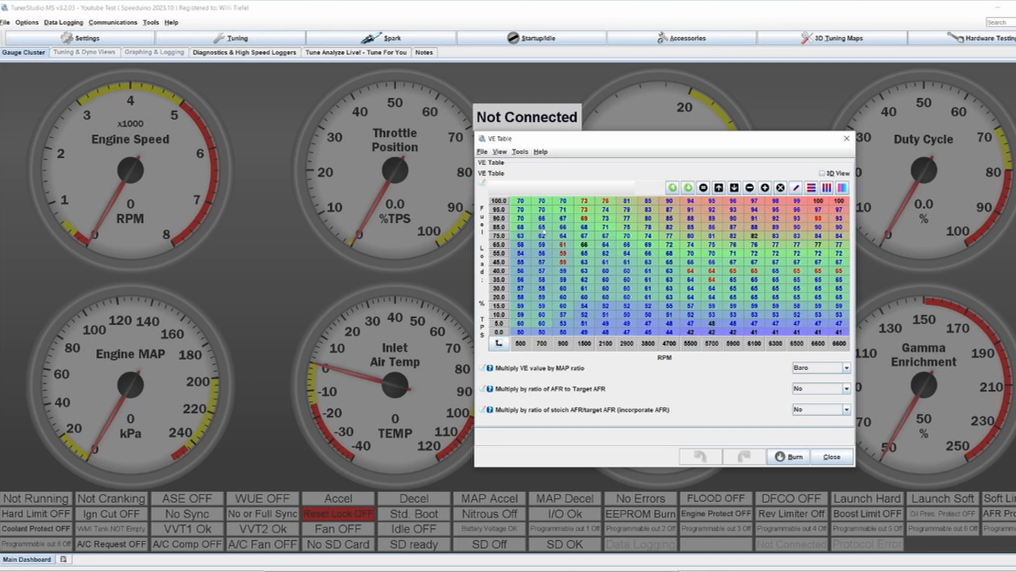
mouse_move(681, 267)
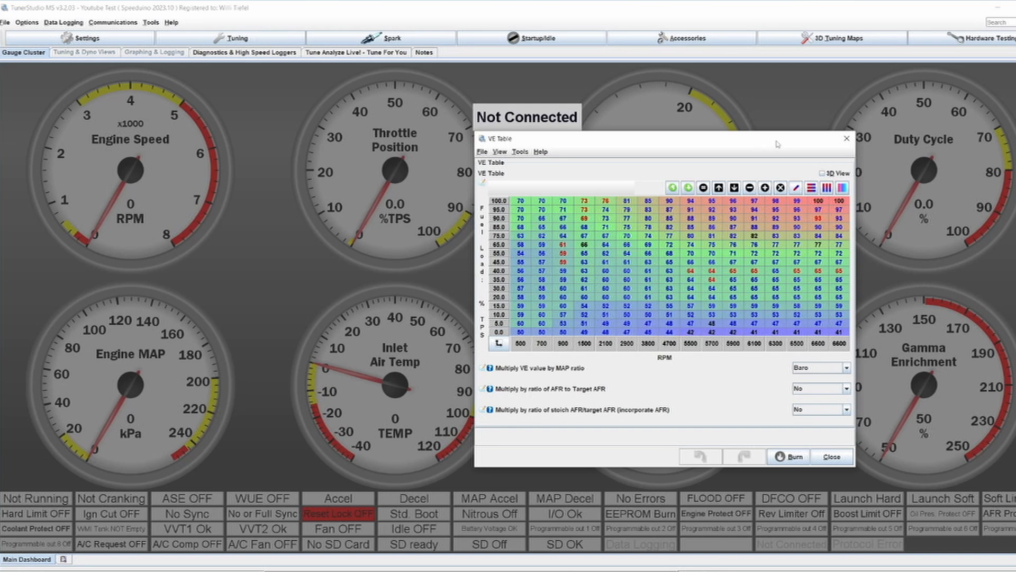
click(235, 39)
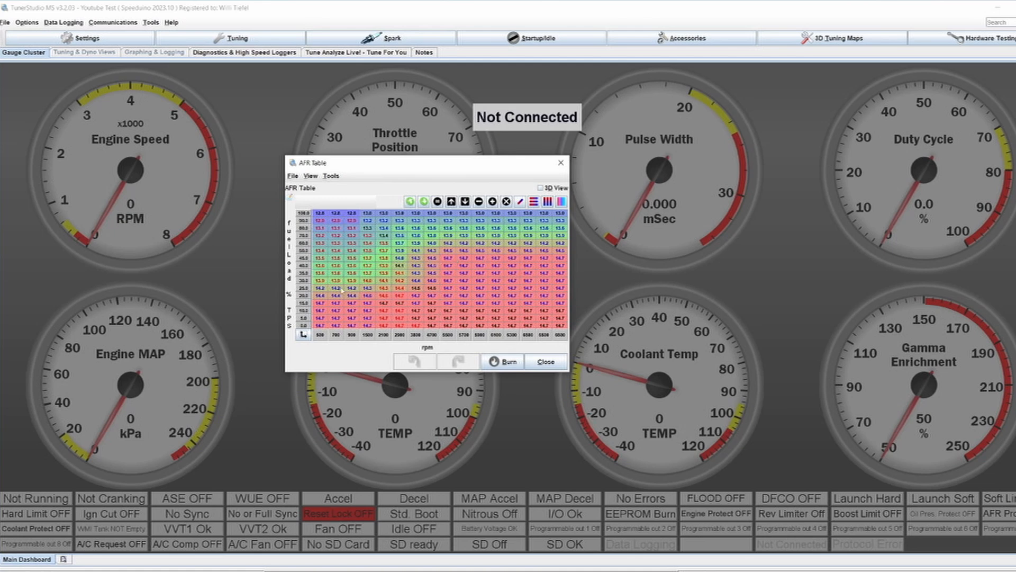
mouse_move(342, 290)
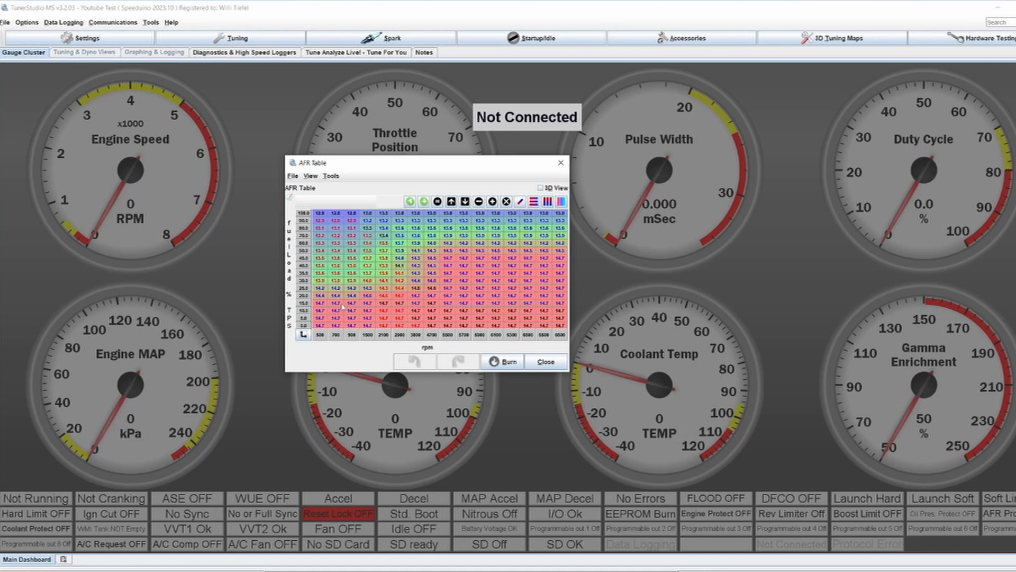
mouse_move(354, 295)
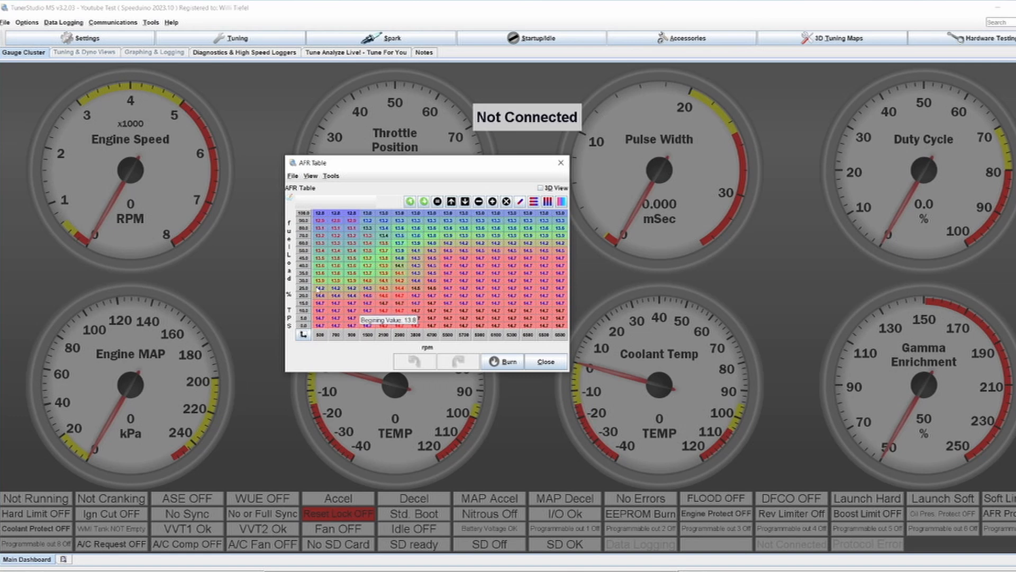
mouse_move(388, 302)
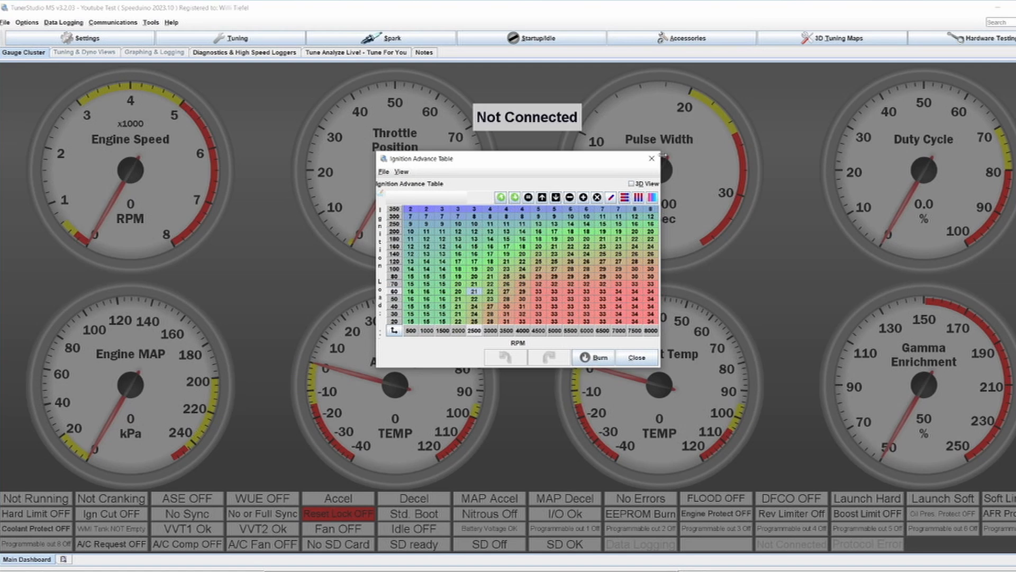
click(235, 38)
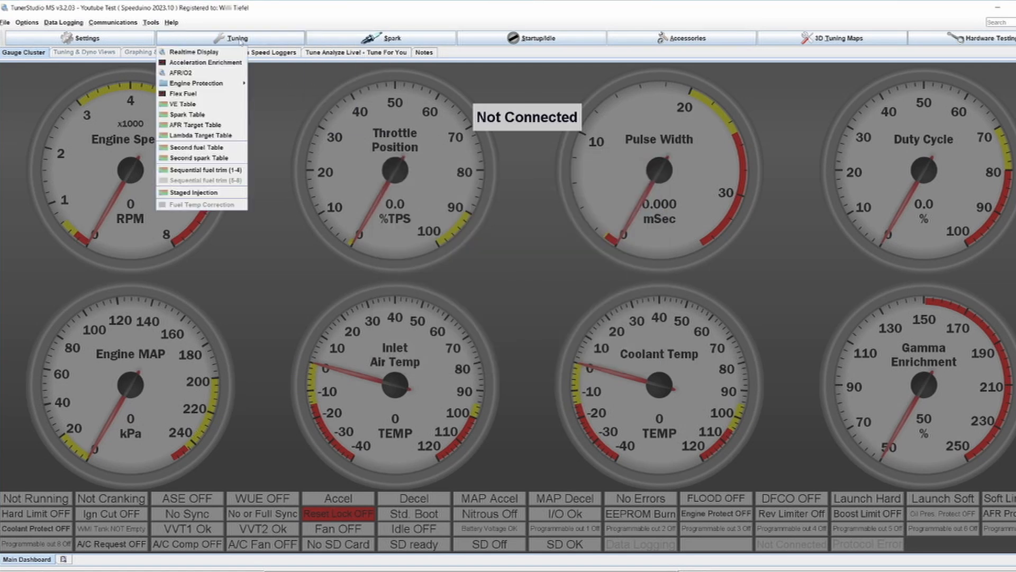
click(183, 104)
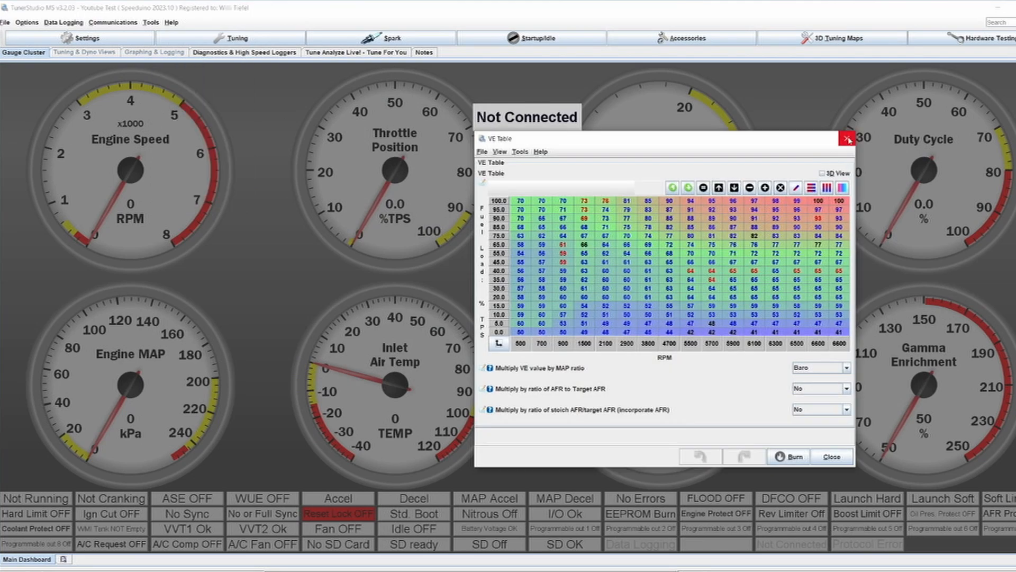
mouse_move(848, 140)
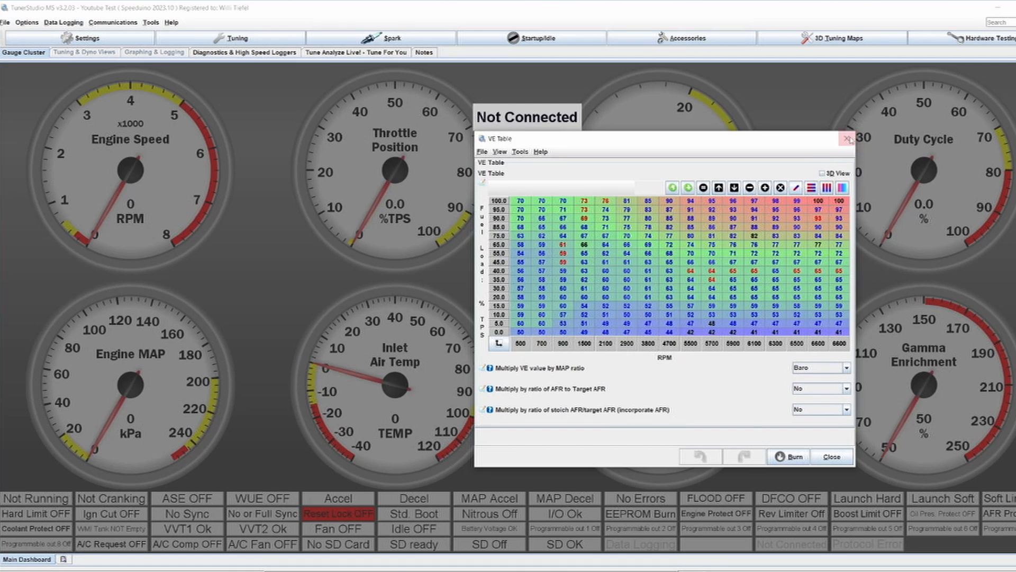
click(237, 38)
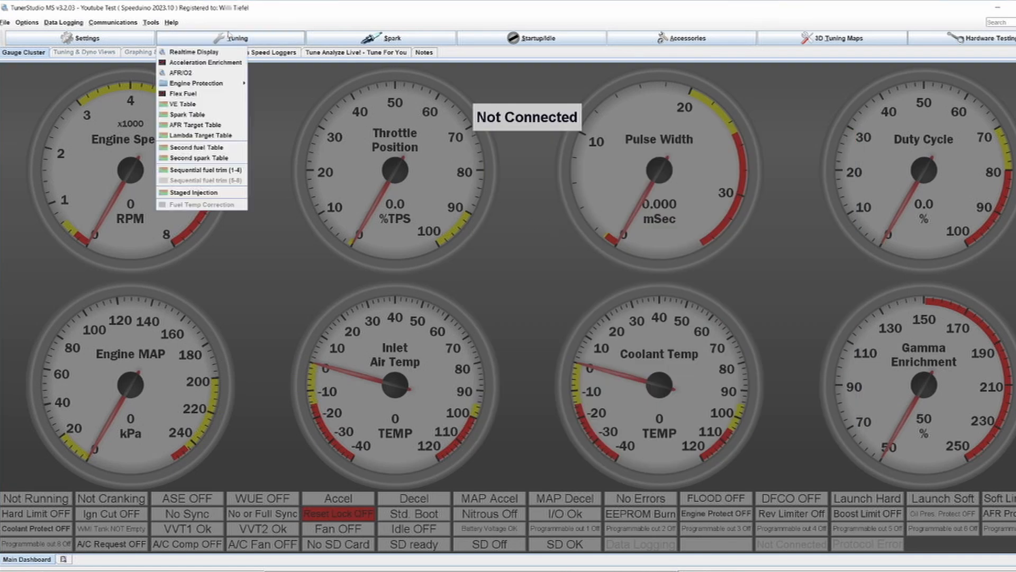
click(183, 104)
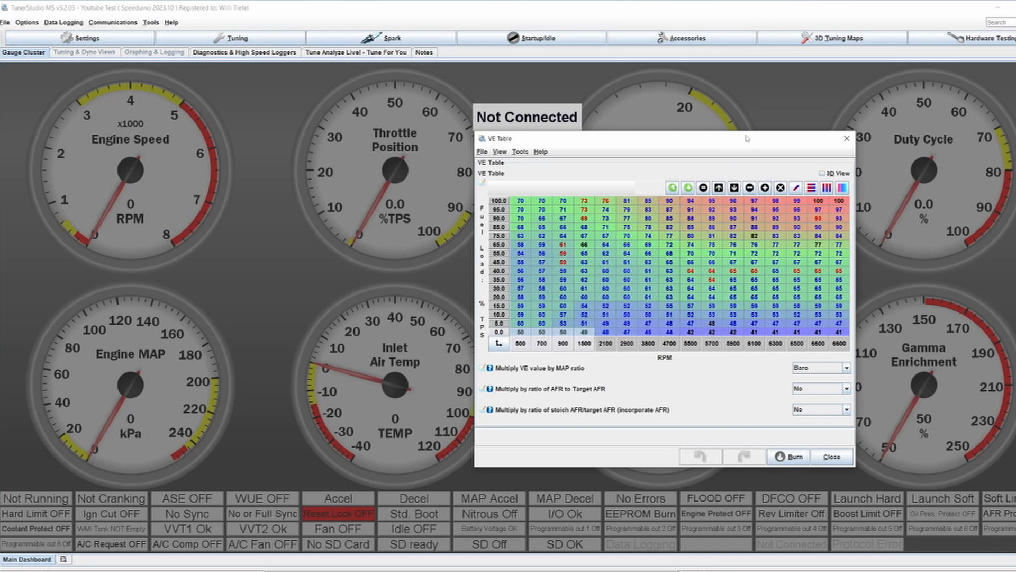
mouse_move(677, 166)
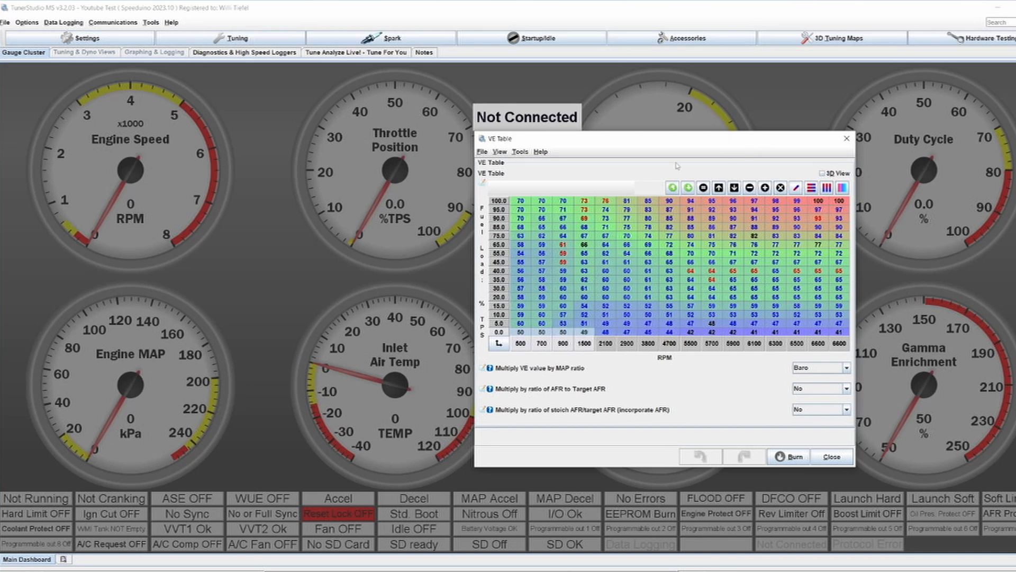
mouse_move(675, 143)
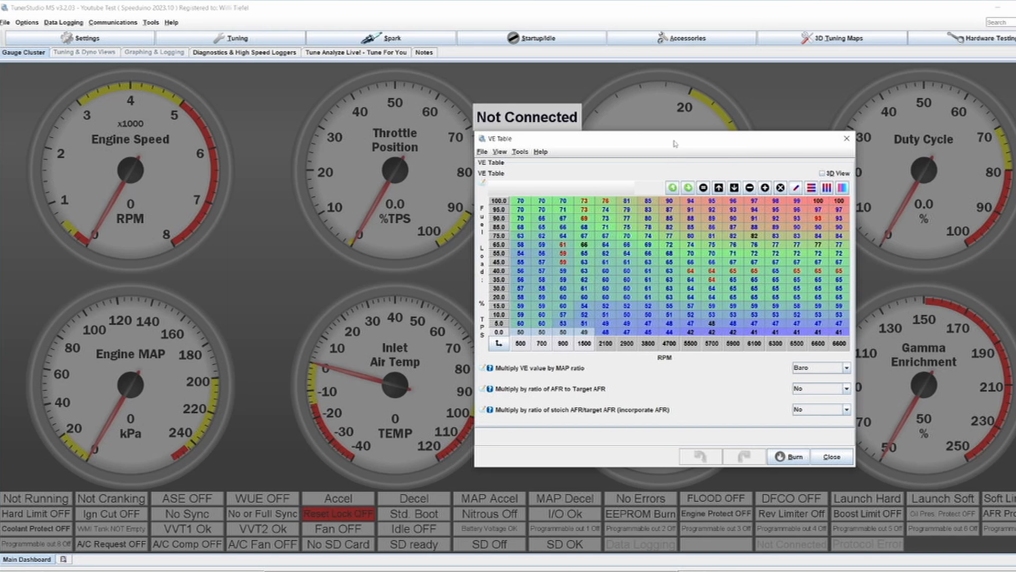
mouse_move(686, 146)
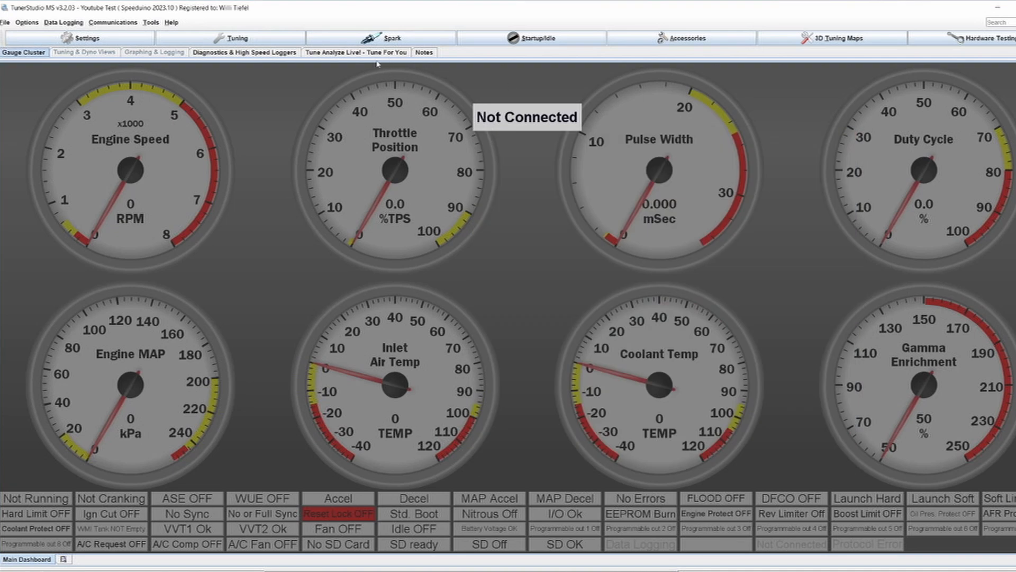
Switch to the Tune Analyze Live view with the VE table control panel.
click(355, 52)
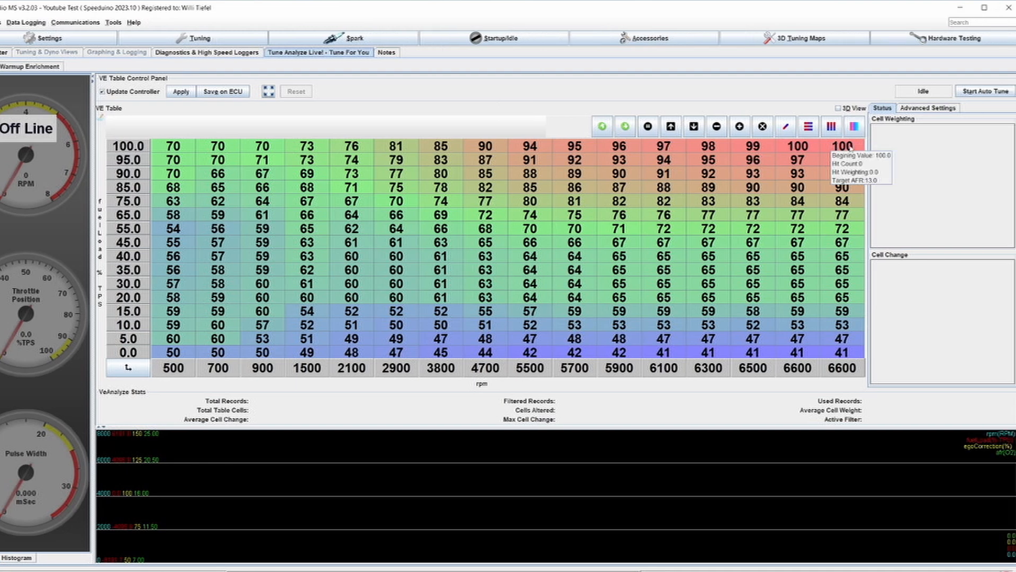
mouse_move(920, 105)
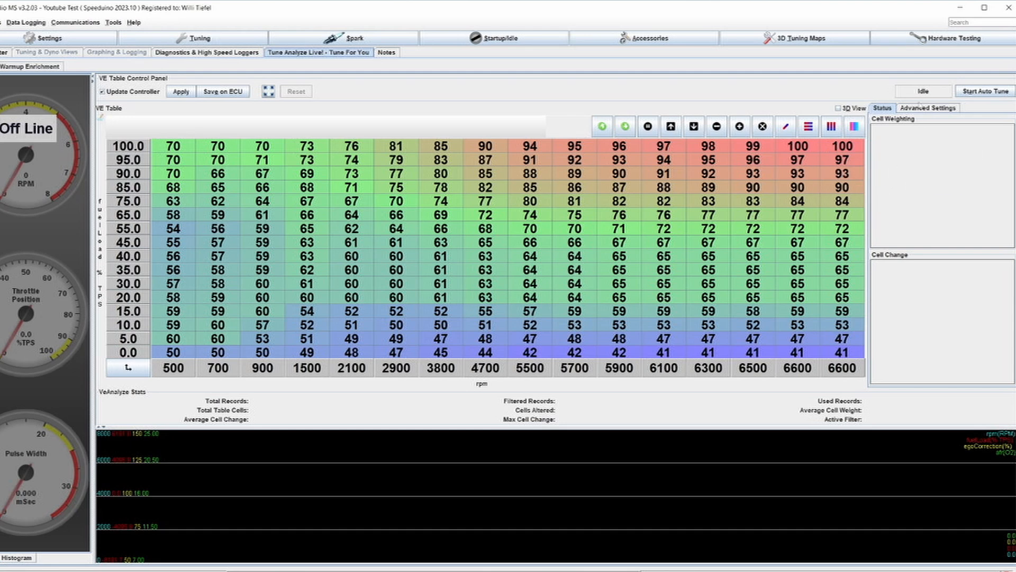
click(928, 108)
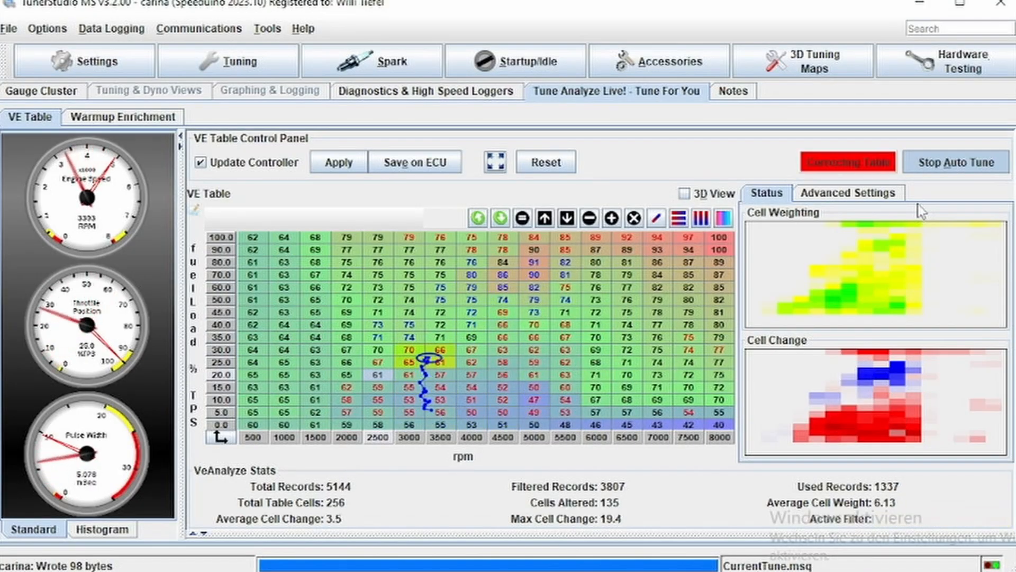
Stop the running auto-tune and start a fresh session correcting the VE table.
click(954, 162)
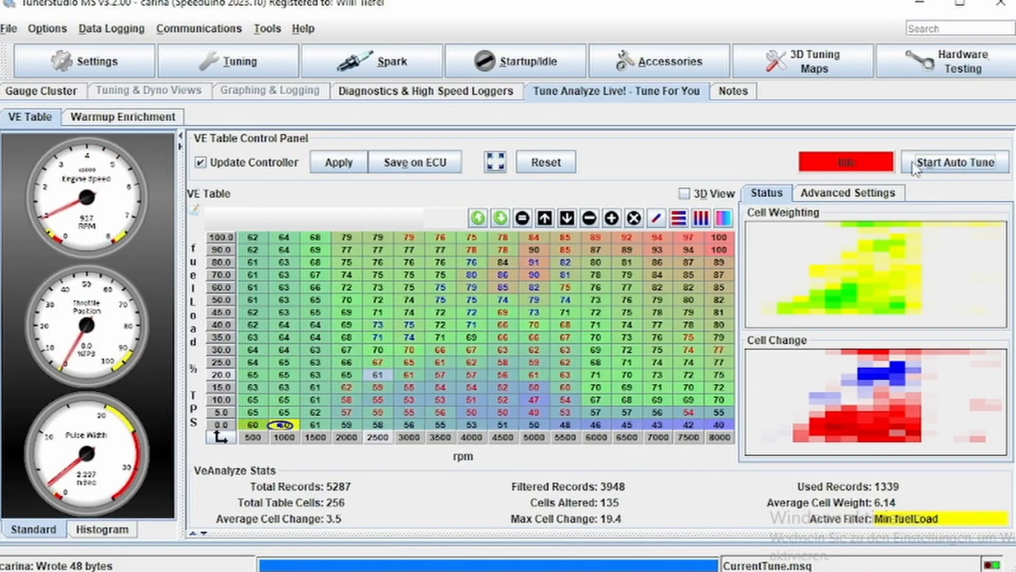
click(953, 162)
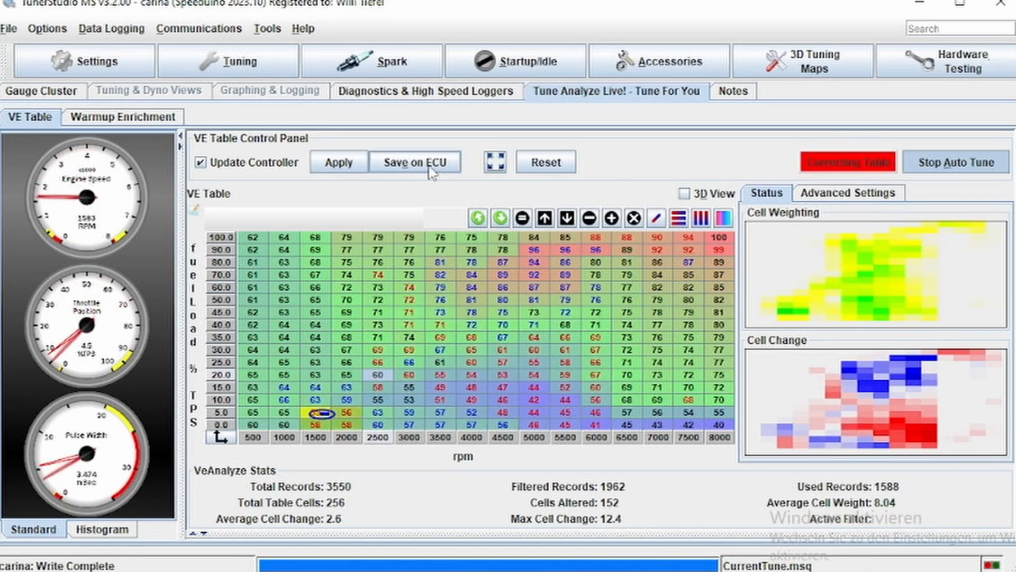
Save the corrected VE table to the ECU and keep auto-tune running while driving.
click(954, 162)
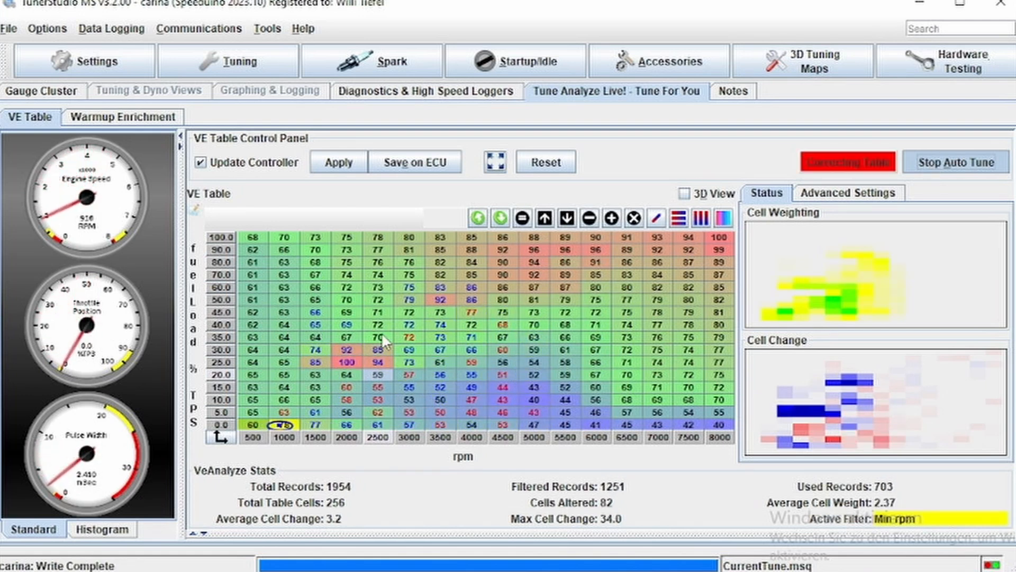
click(954, 162)
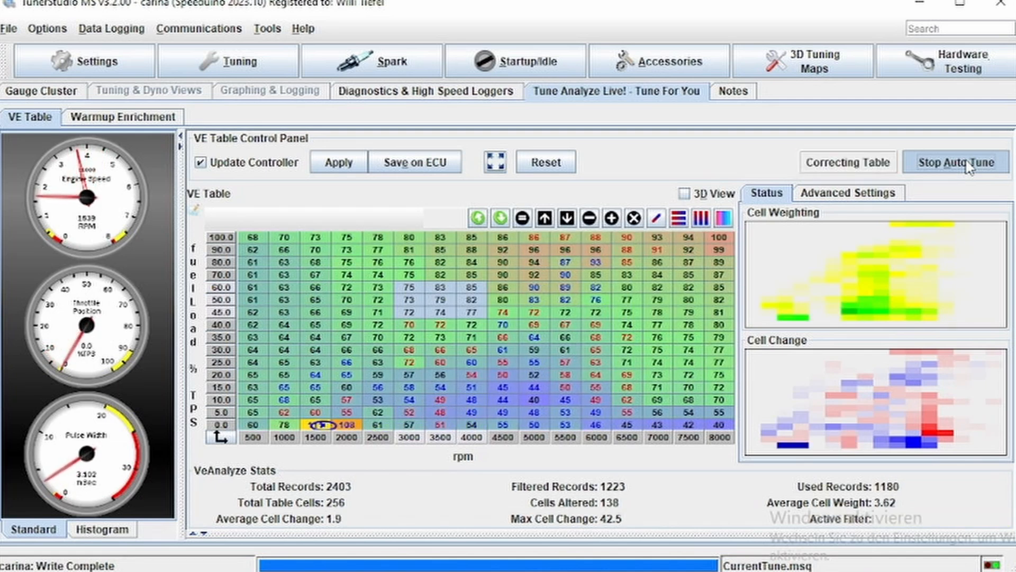
Stop auto-tune, save the corrected VE table and burn it permanently to the ECU.
click(954, 162)
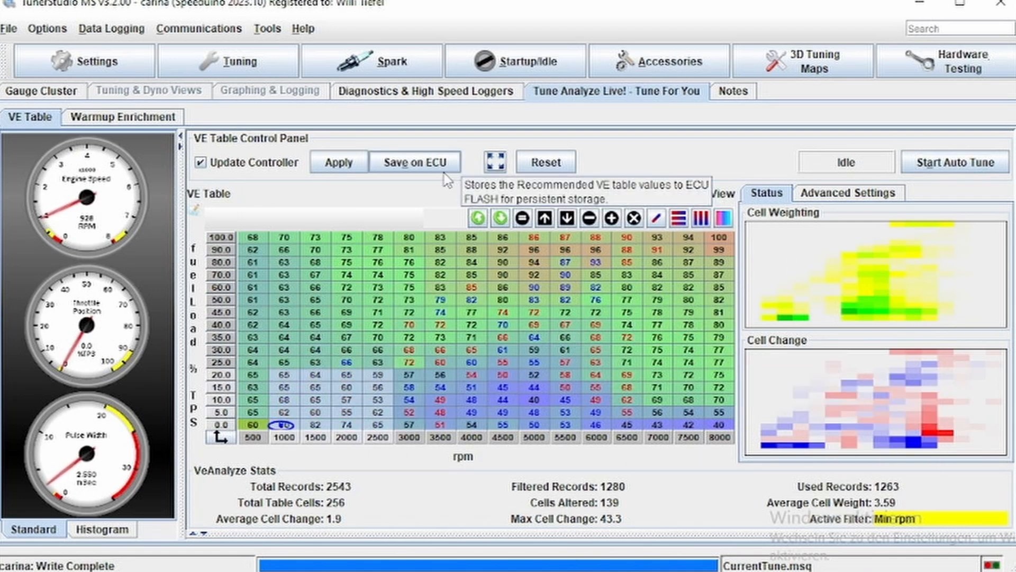
click(954, 162)
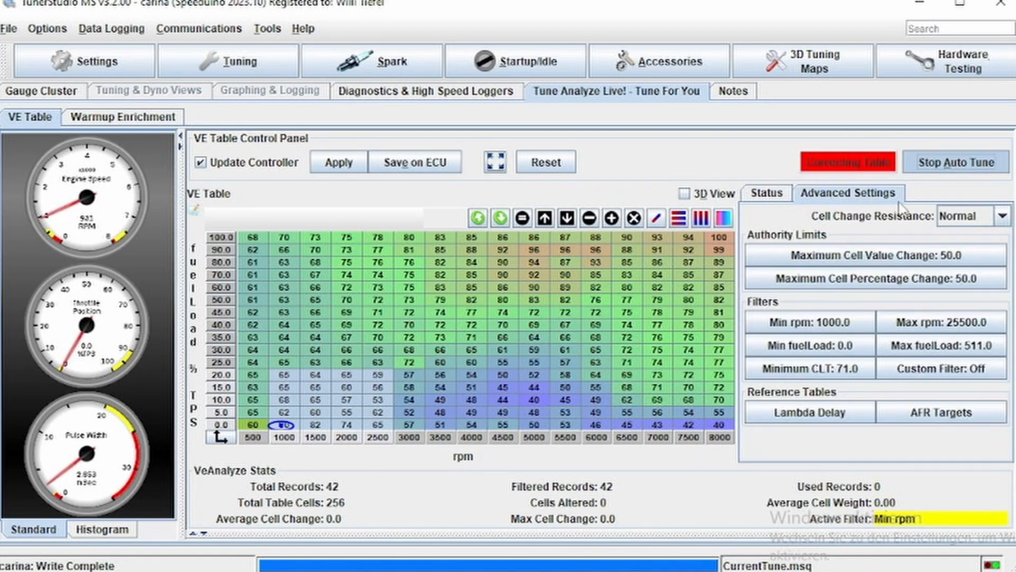
click(767, 192)
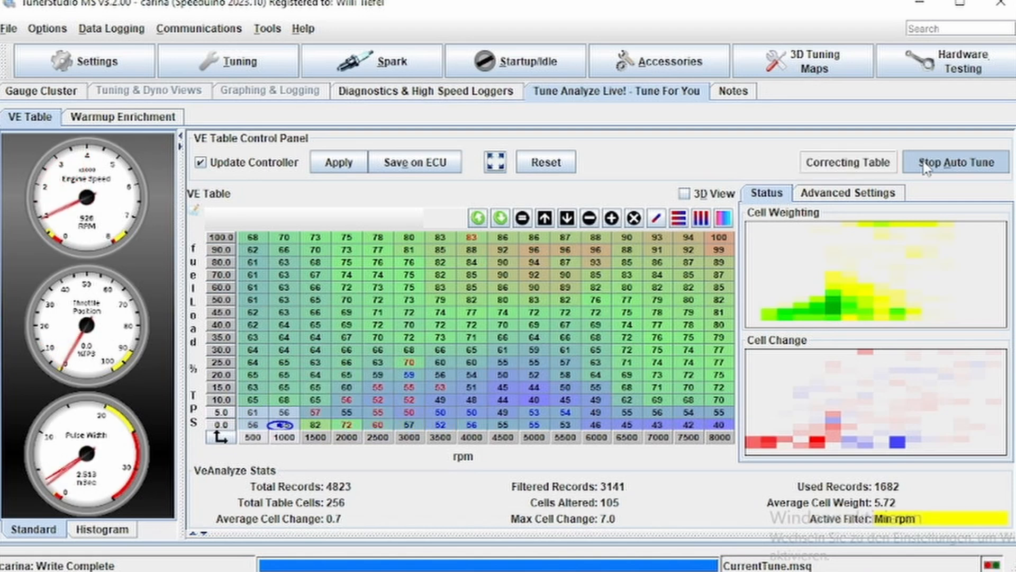
click(415, 162)
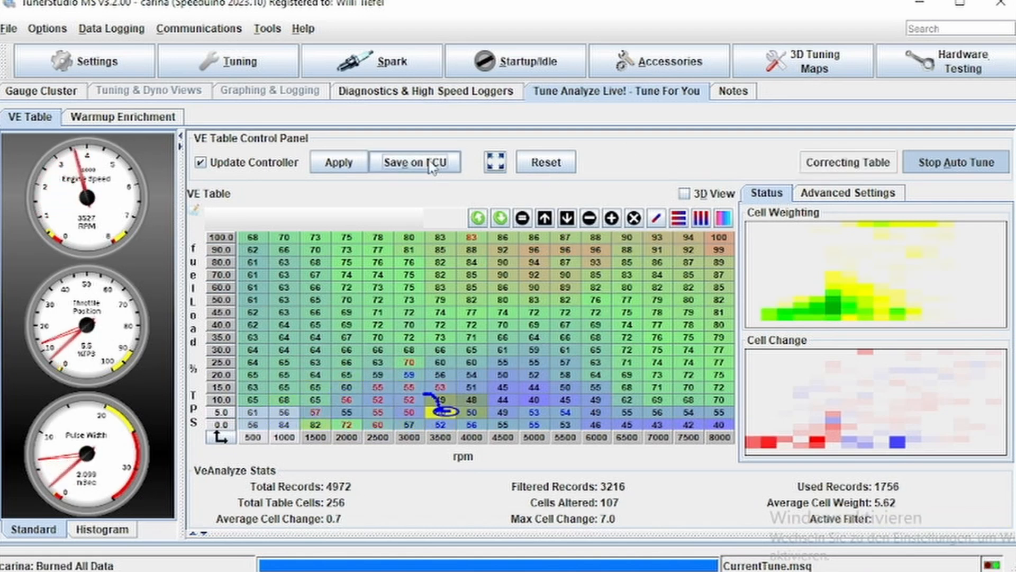
mouse_move(515, 60)
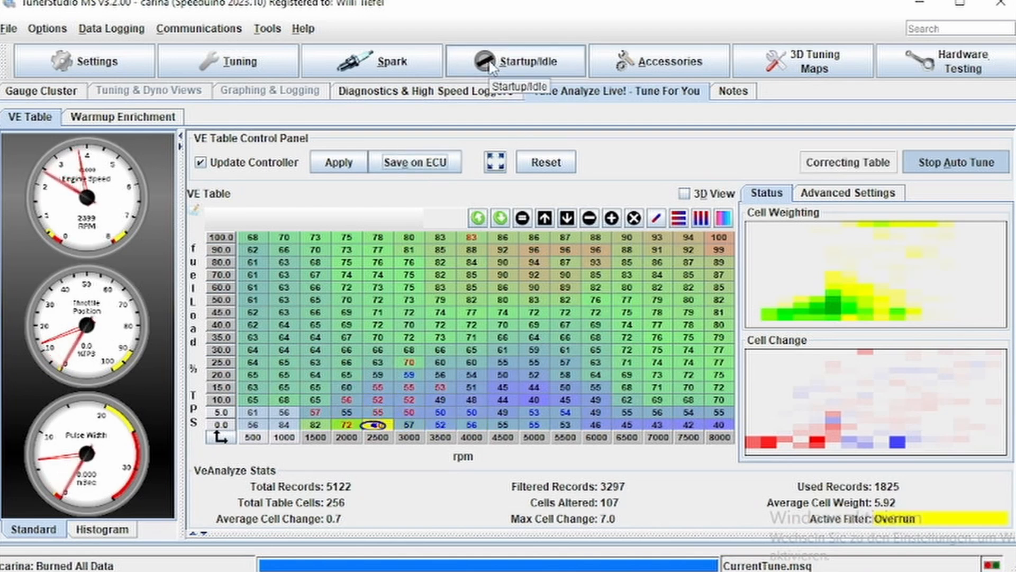